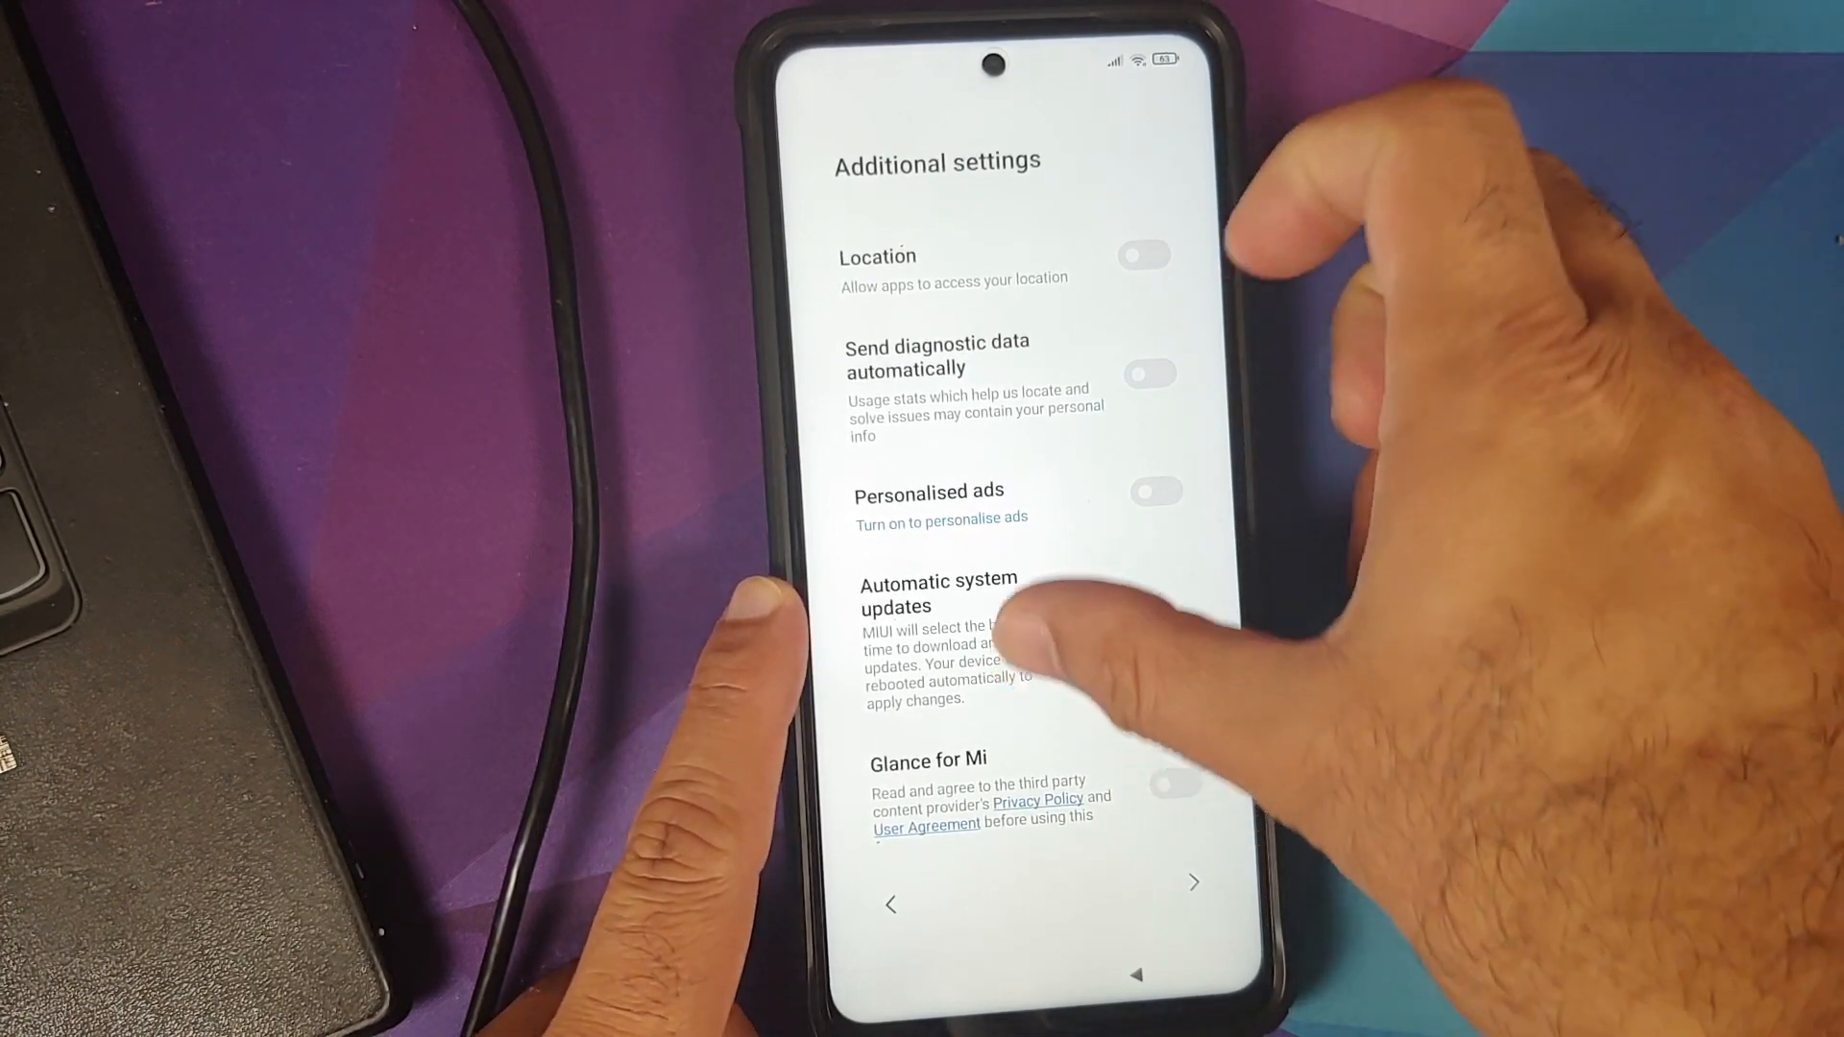
# Finish the setup wizard on the Additional settings page and reach the home screen.
pyautogui.scroll(-3)
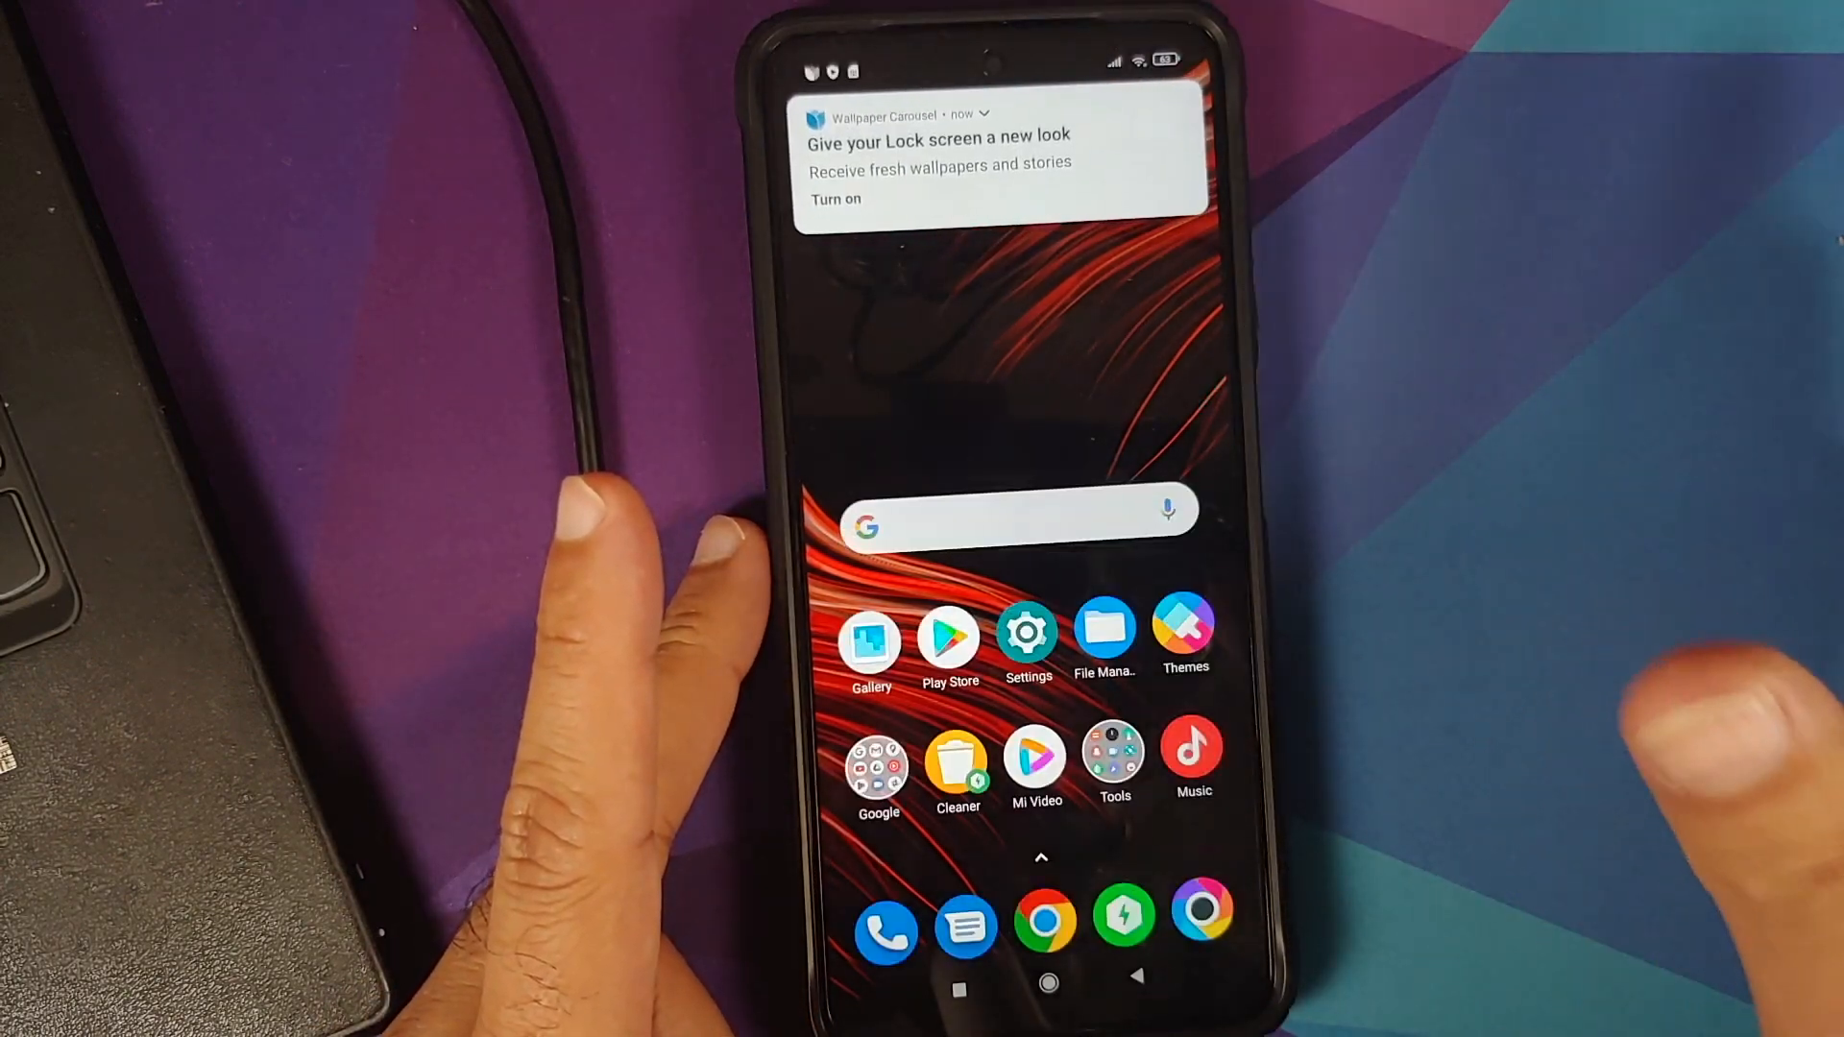
# Enable developer mode via Settings > About phone > All specs by tapping MIUI version until 'You are now a developer!'.
pyautogui.click(1026, 631)
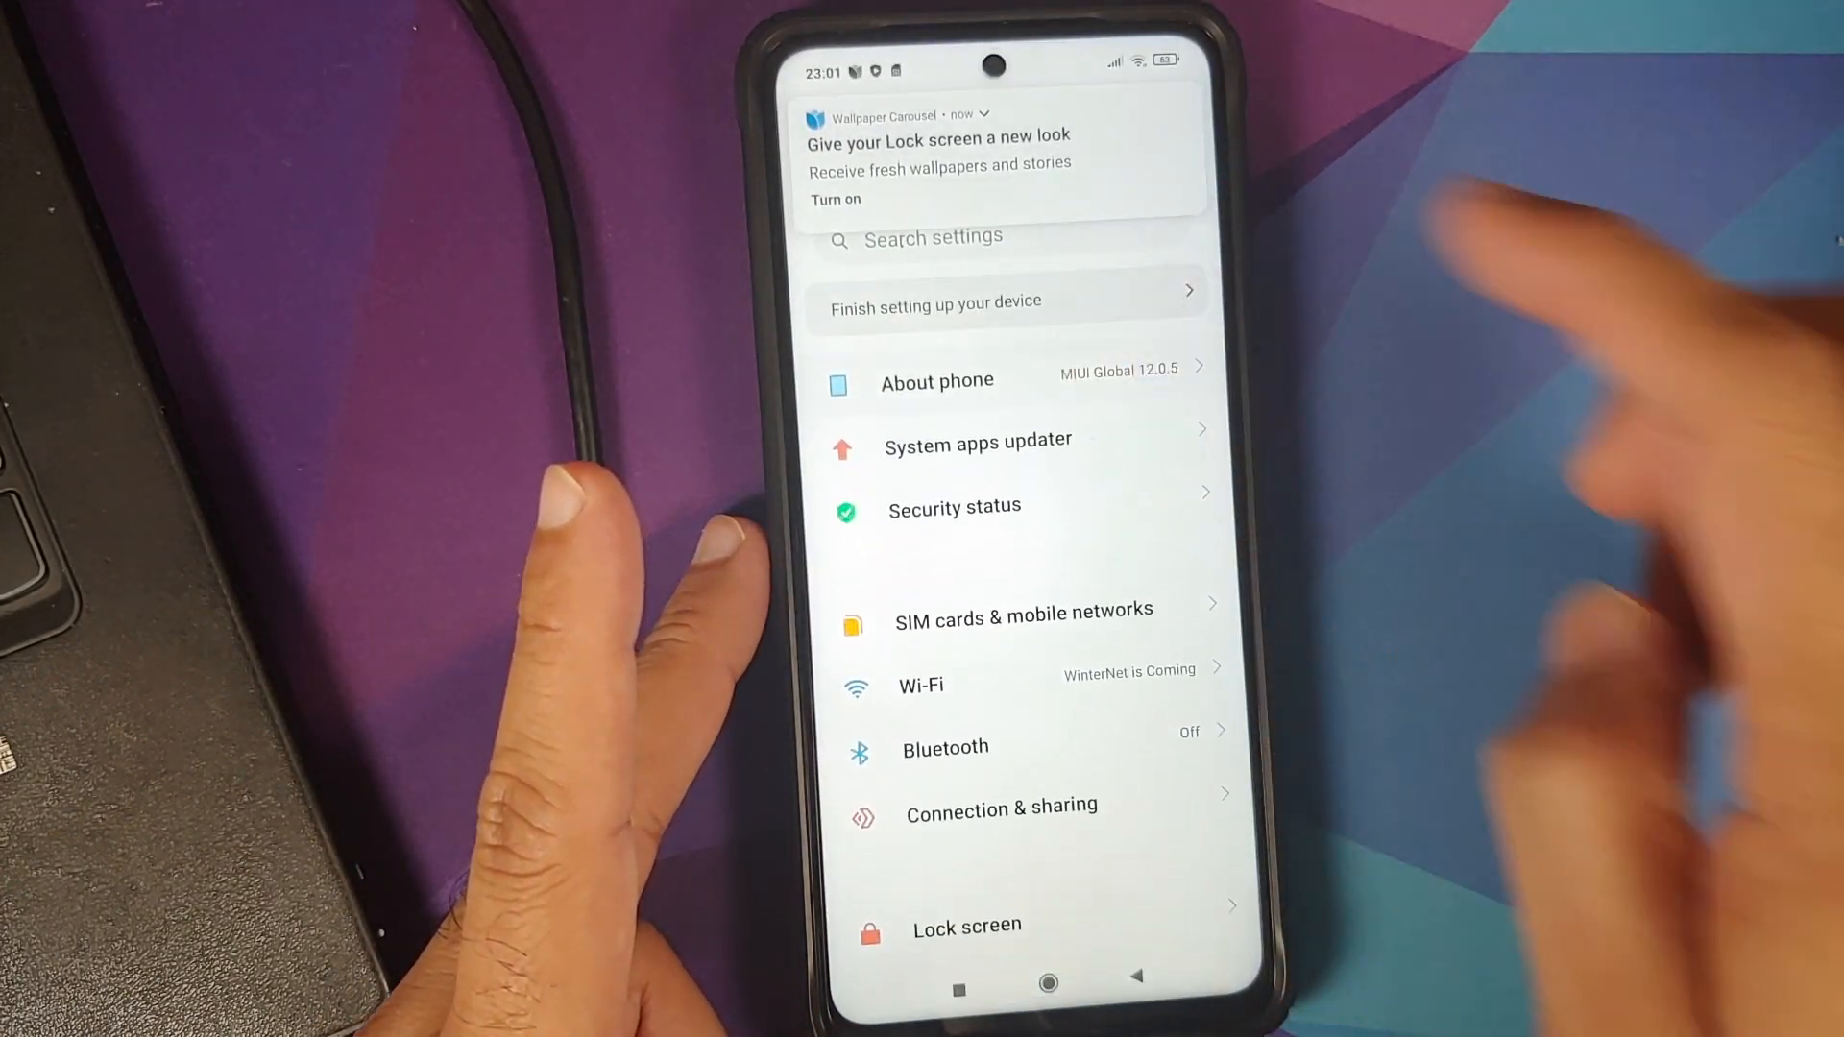
pyautogui.click(935, 380)
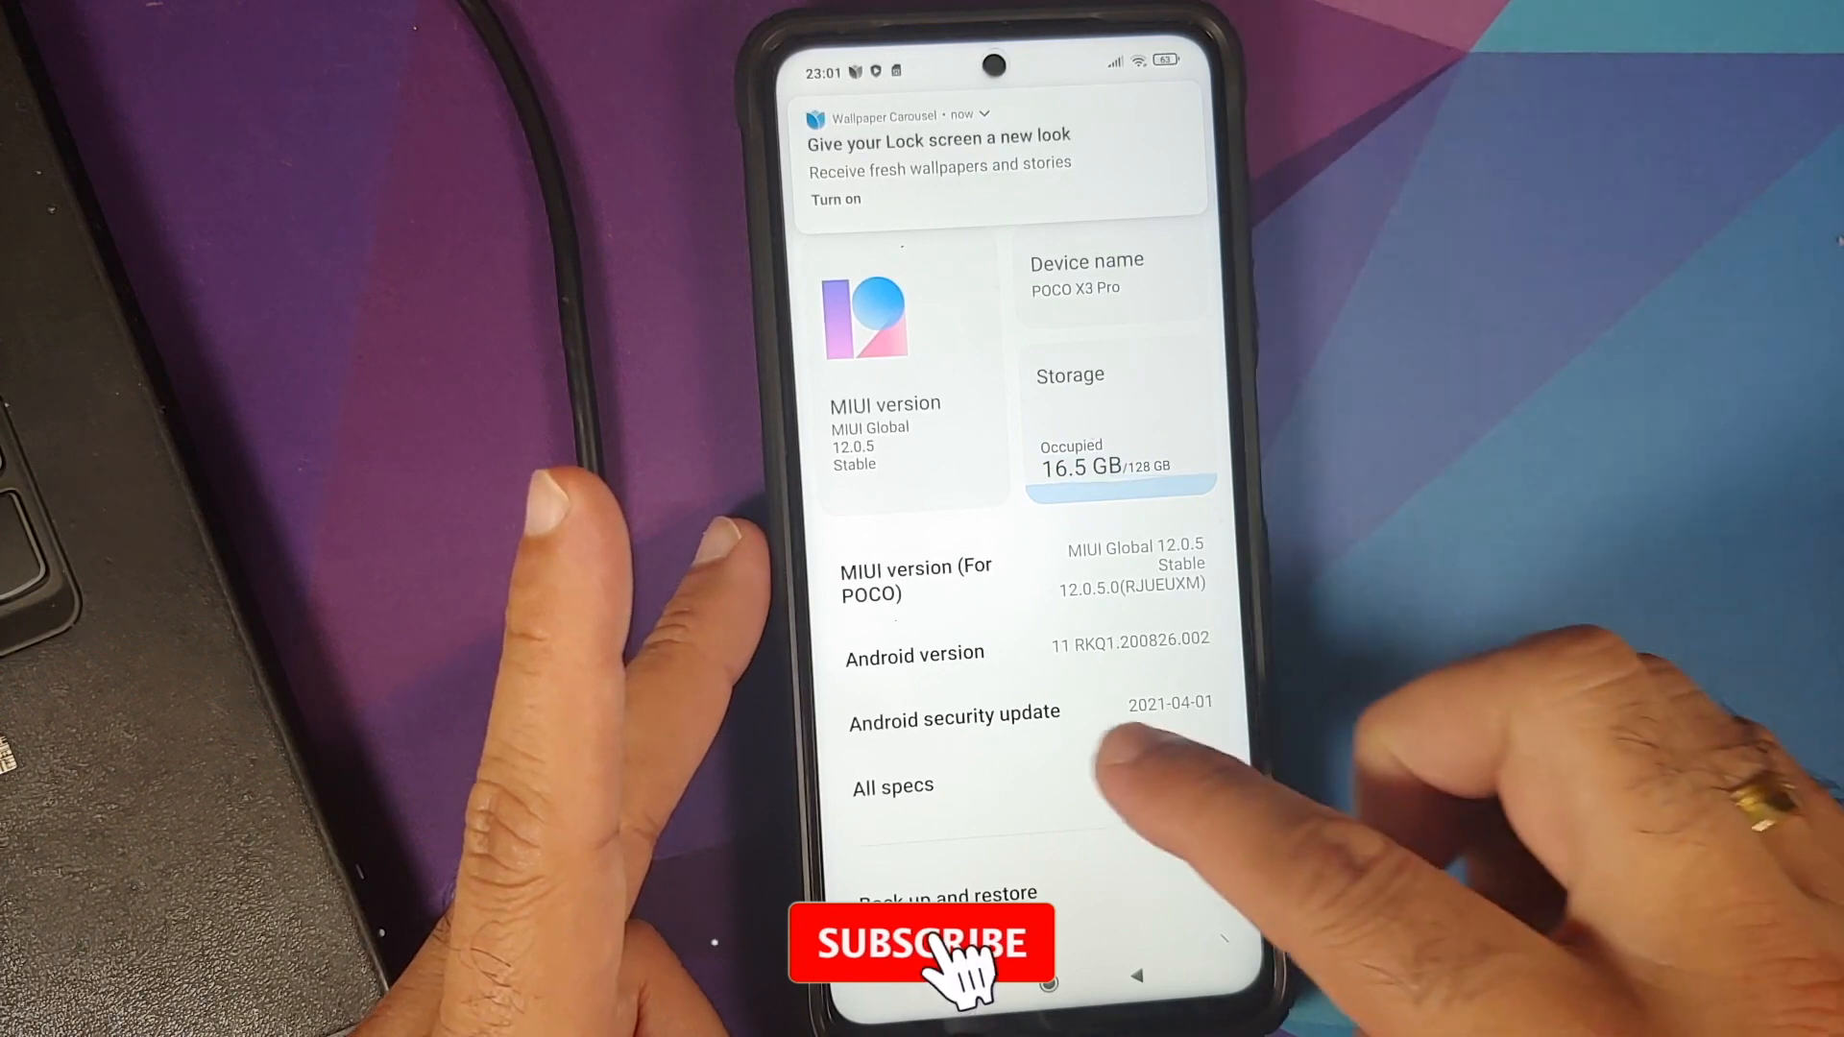
pyautogui.click(891, 786)
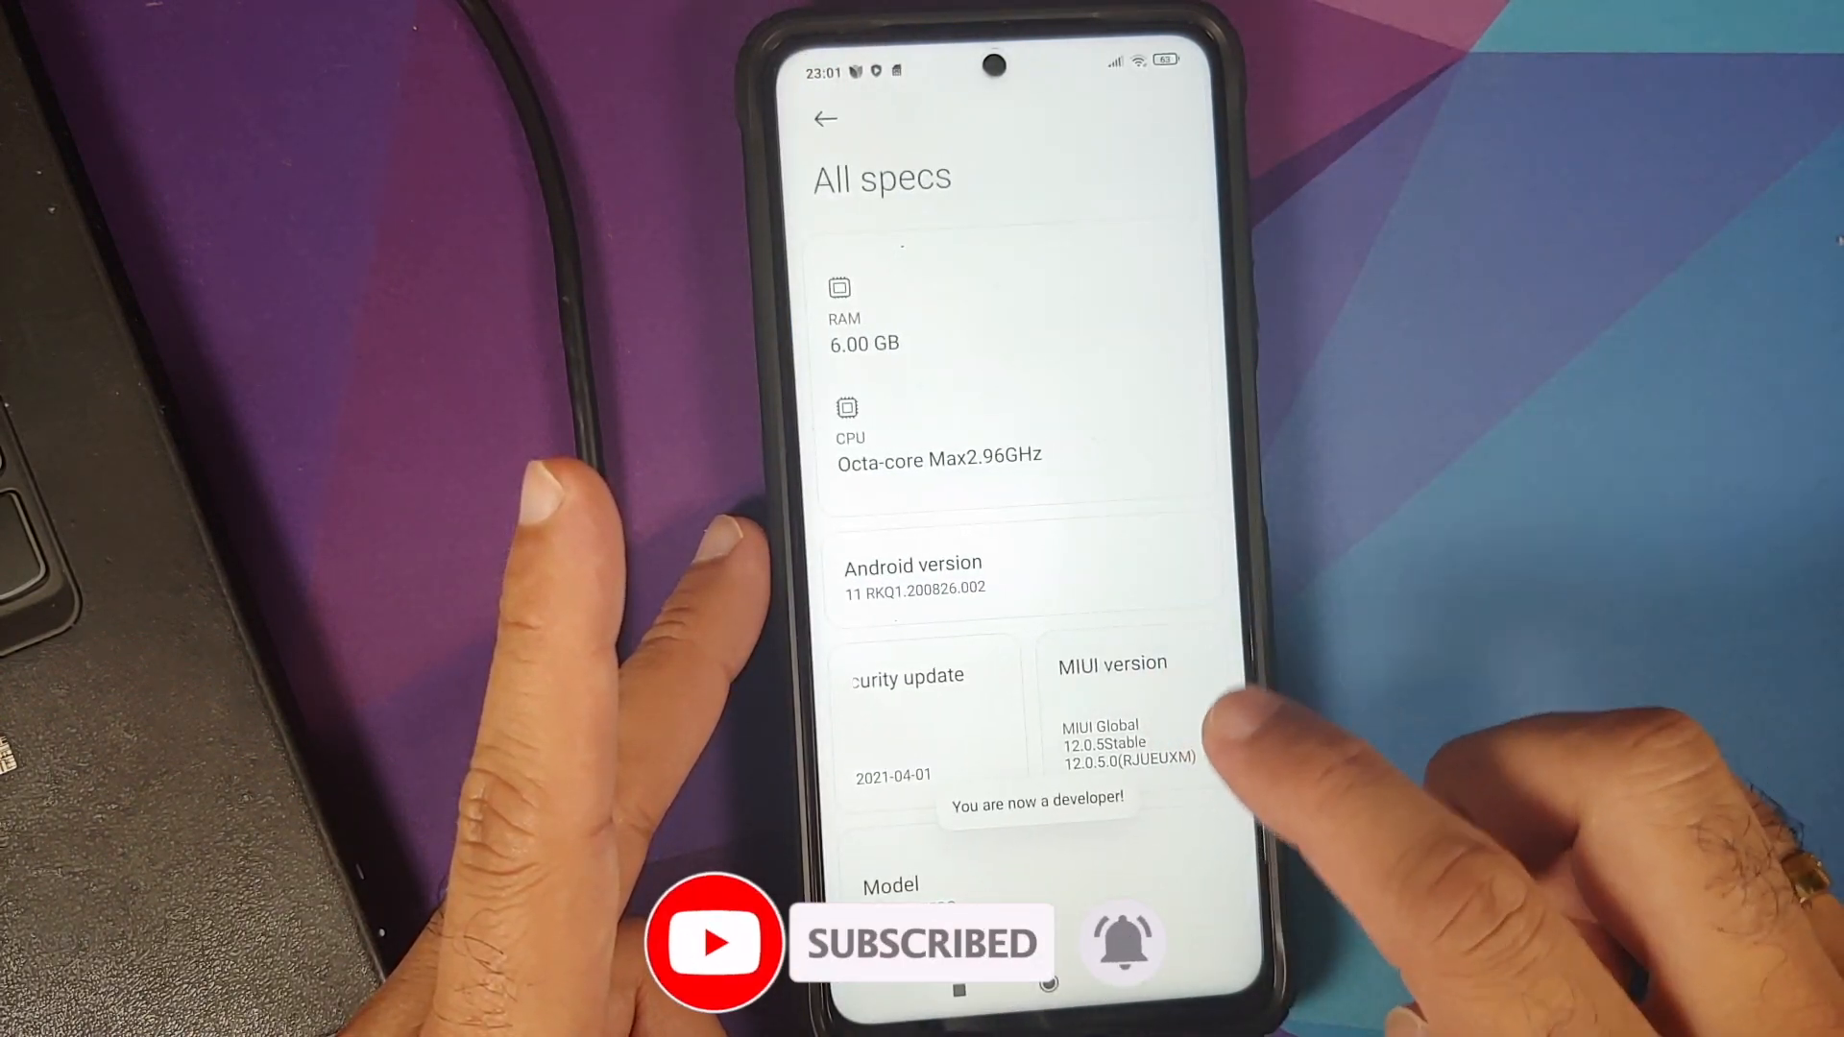
pyautogui.click(824, 119)
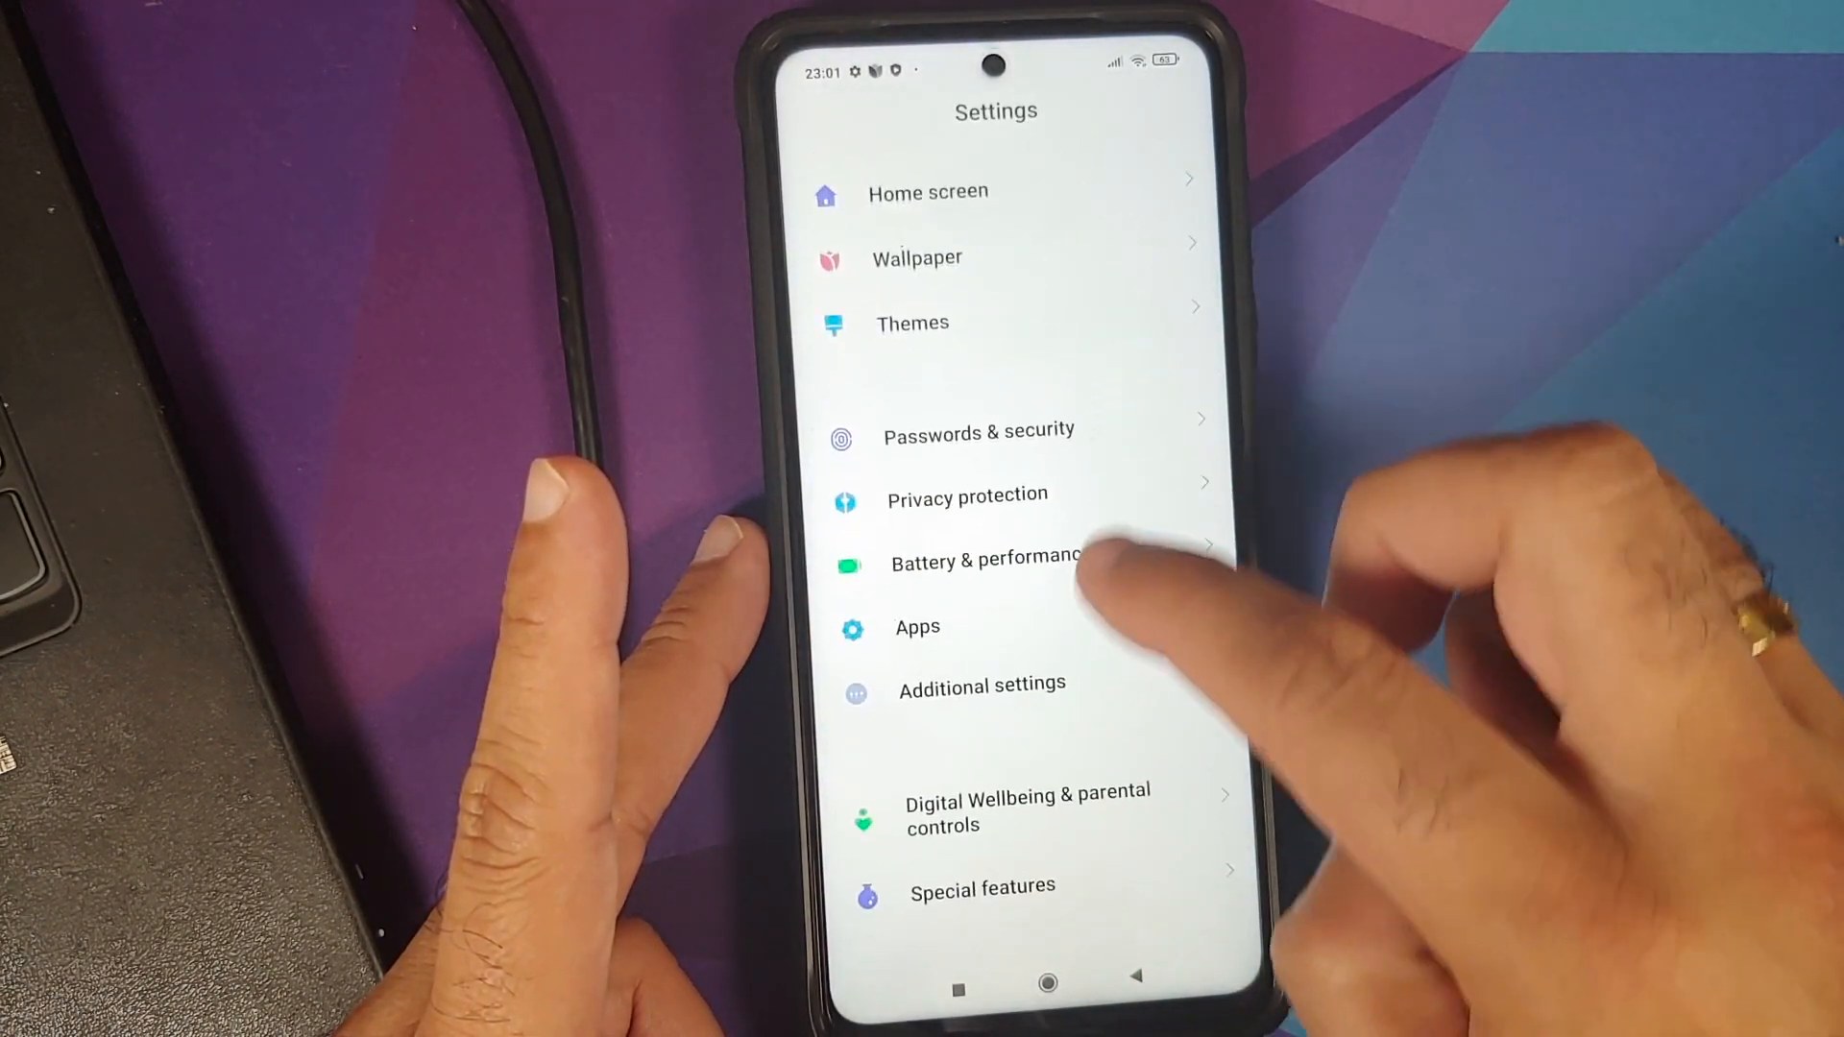
# Reach Developer options via Additional settings, showing OEM unlocking greyed out with bootloader already unlocked.
pyautogui.click(981, 685)
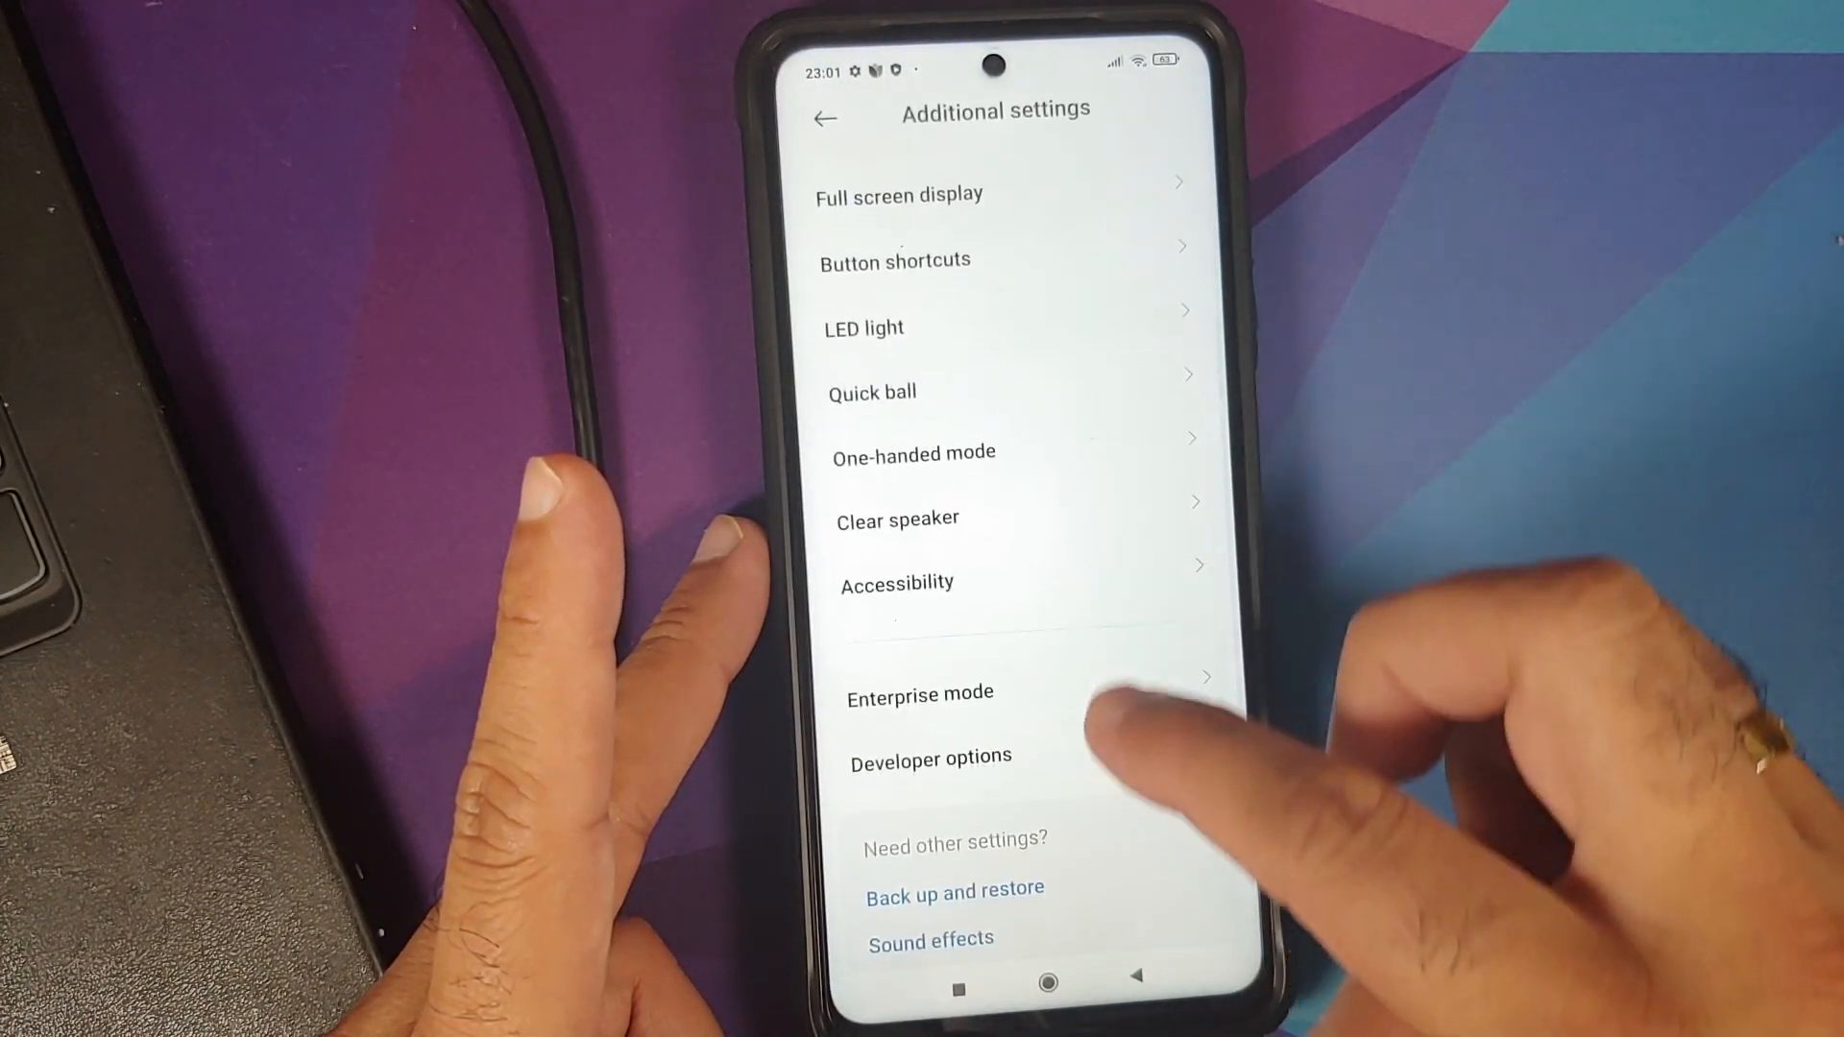
pyautogui.click(929, 757)
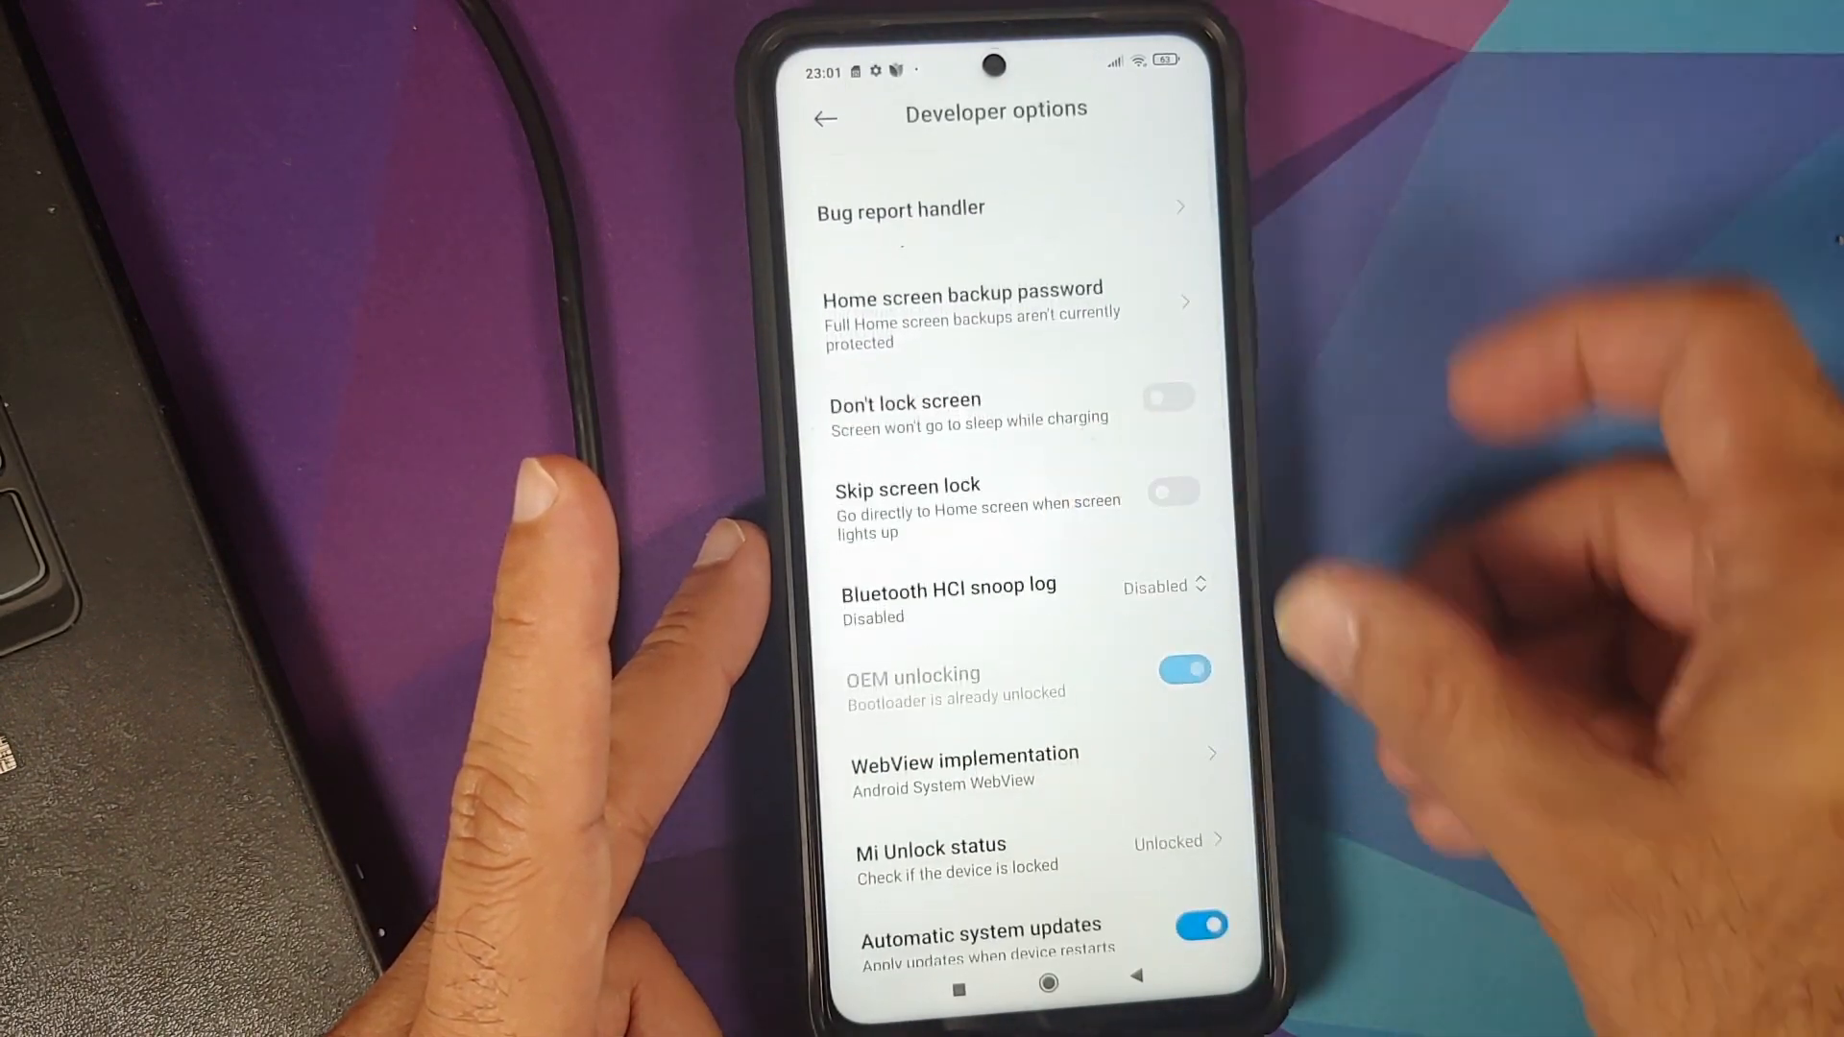